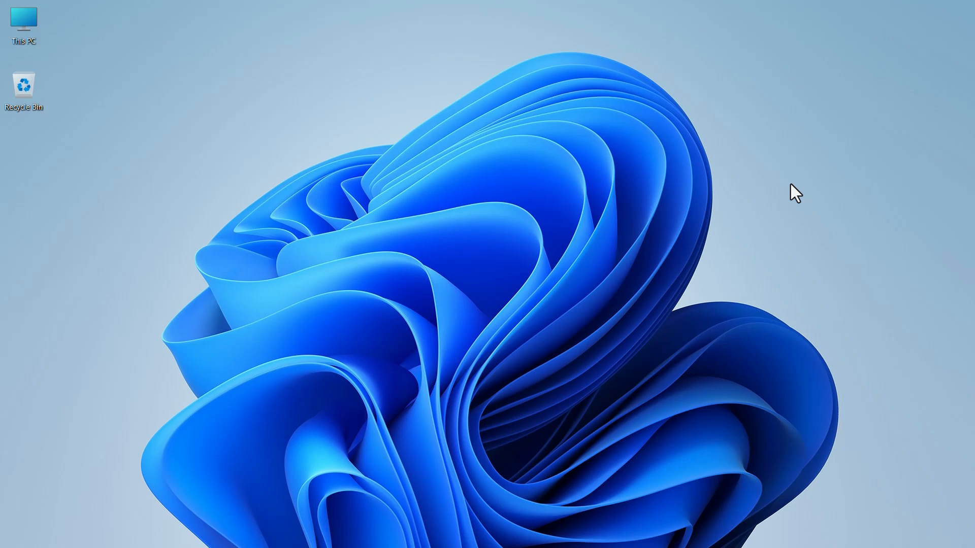
pyautogui.moveTo(701, 504)
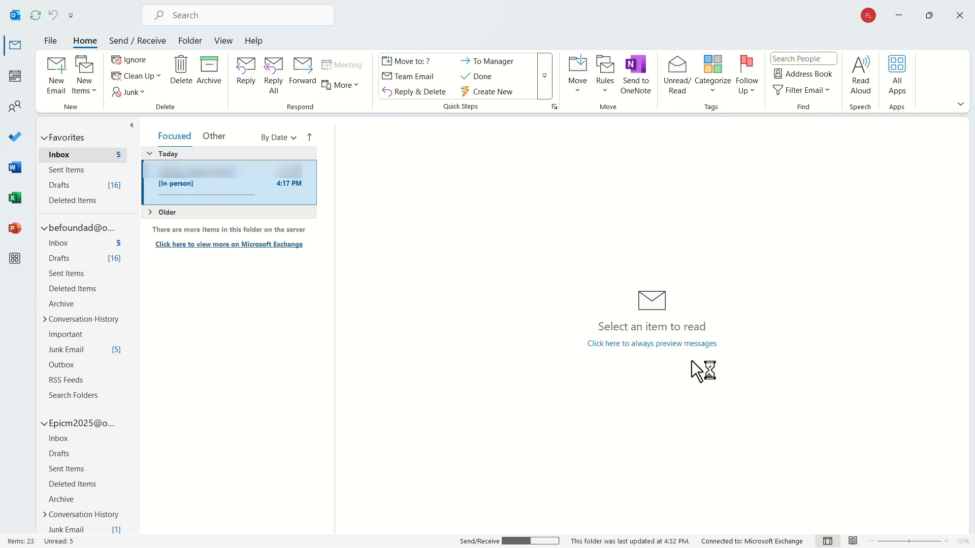
# Open the [In-person] invitation email and follow its 'Join online meeting' link.
pyautogui.click(205, 183)
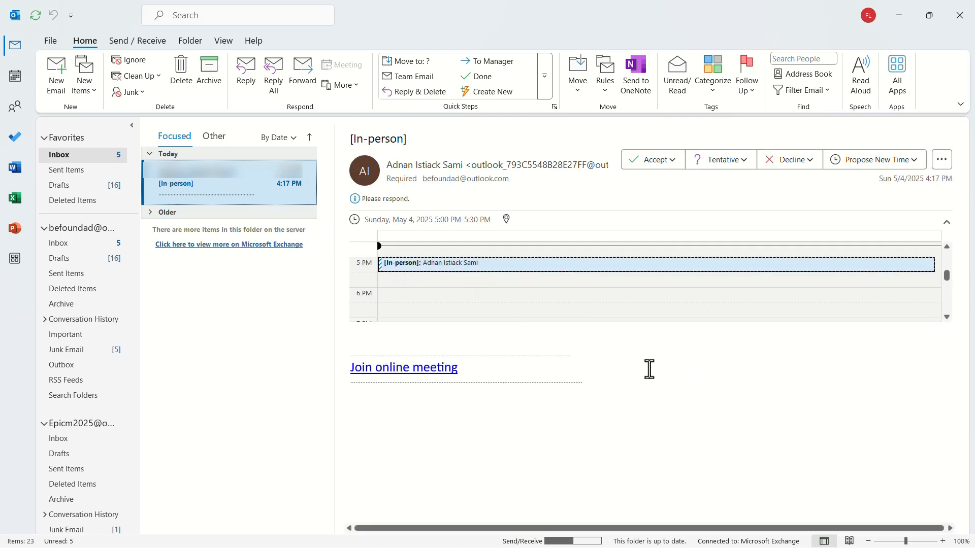
pyautogui.click(403, 368)
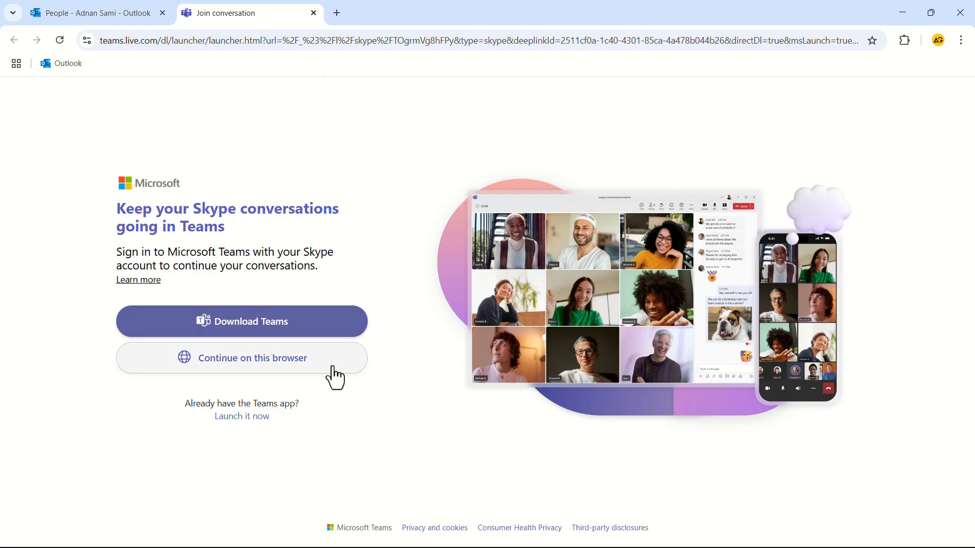
pyautogui.moveTo(379, 380)
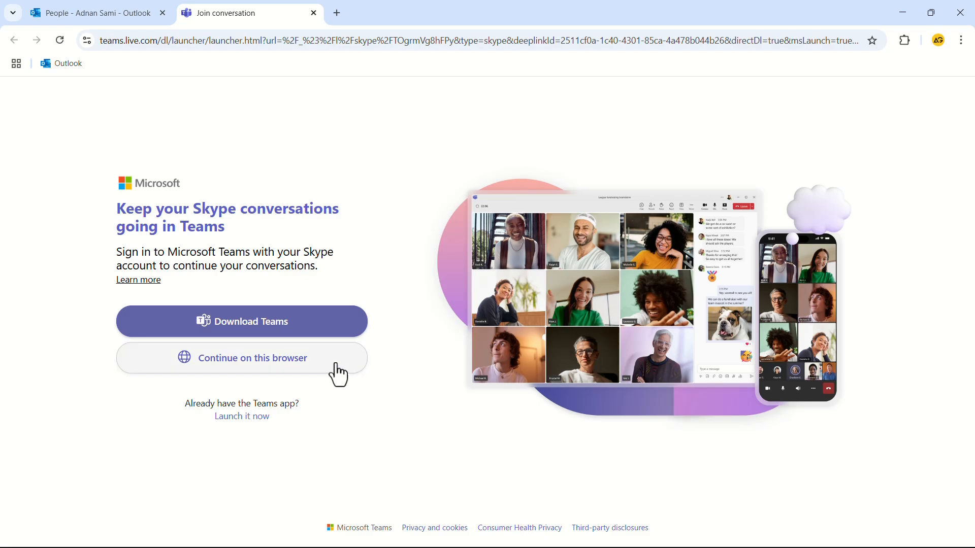
# Choose 'Continue on this browser' on the Teams launcher page instead of the app.
pyautogui.click(241, 358)
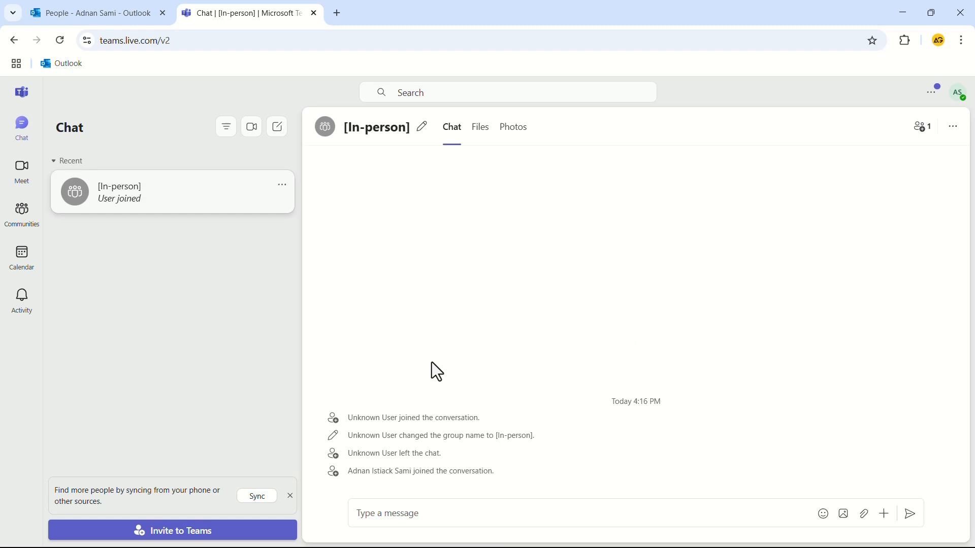
pyautogui.moveTo(569, 380)
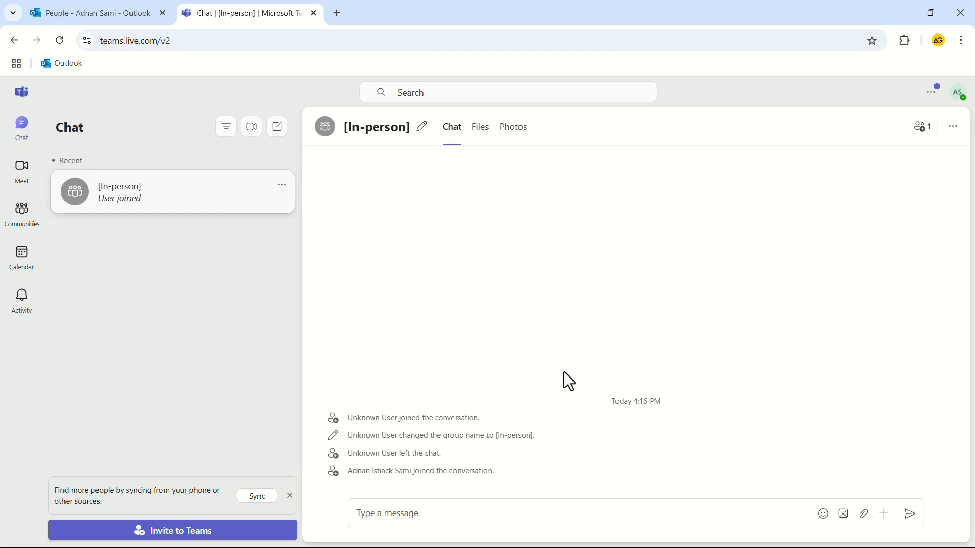
pyautogui.moveTo(612, 390)
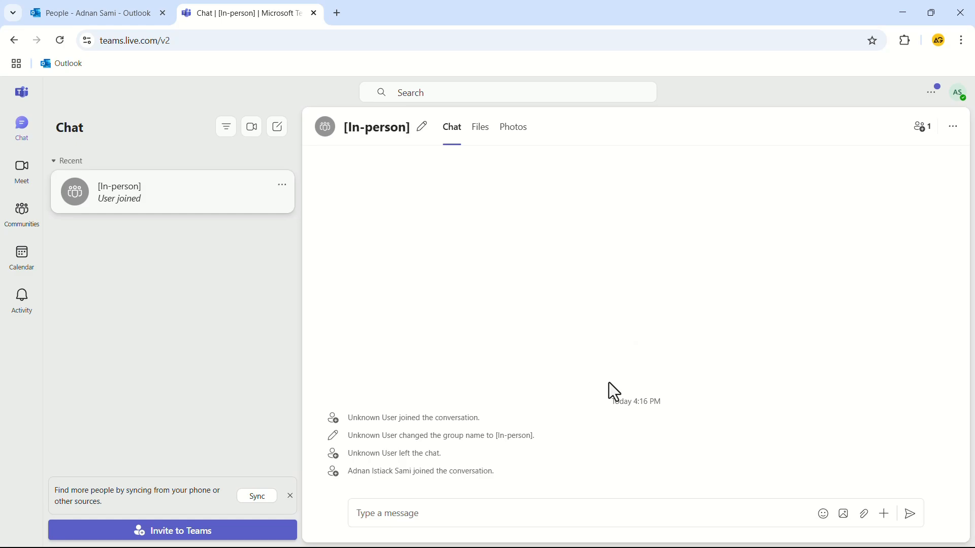
# Join the call from the [In-person] group chat.
pyautogui.click(251, 127)
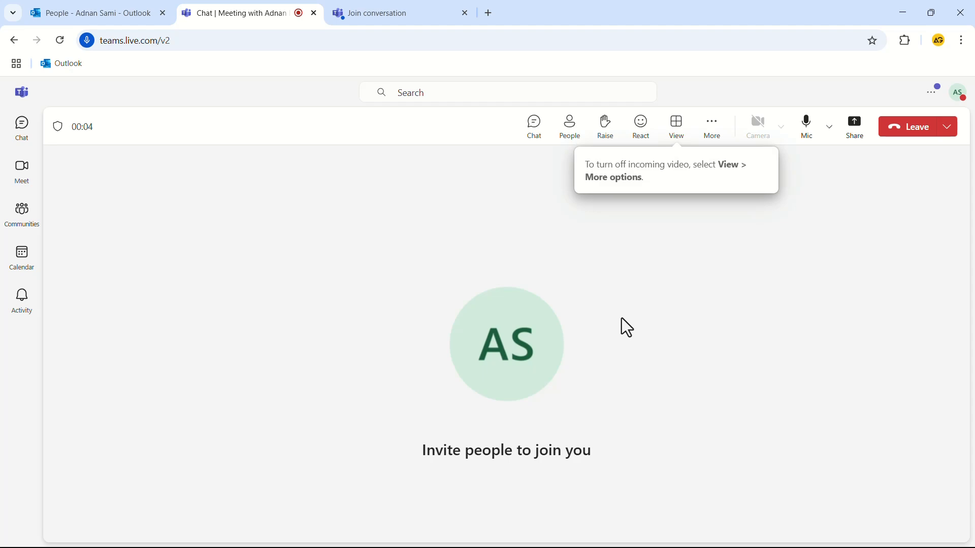